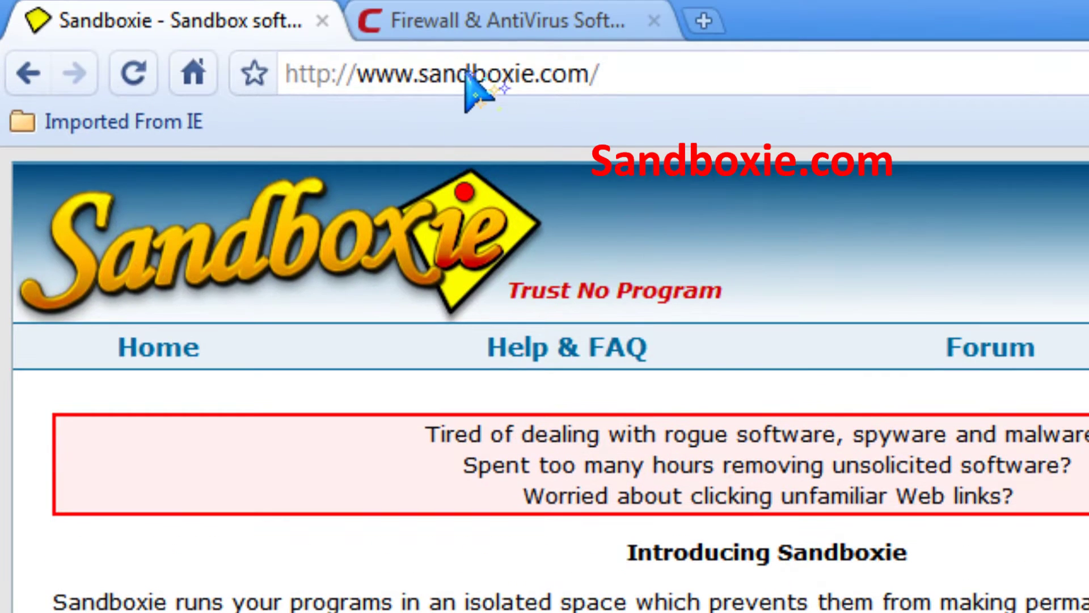
Step: Show Sandboxie Control listing Chrome's processes running inside DefaultBox
{"action": "scroll", "scroll_direction": "down", "scroll_amount": 3}
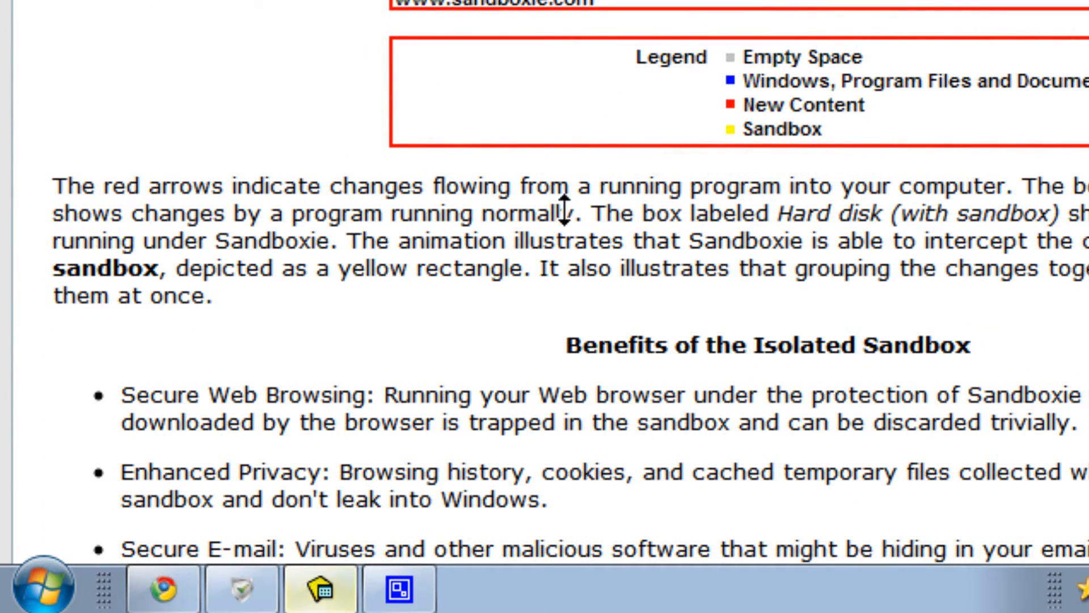
{"action": "left_click", "coordinate": [319, 588]}
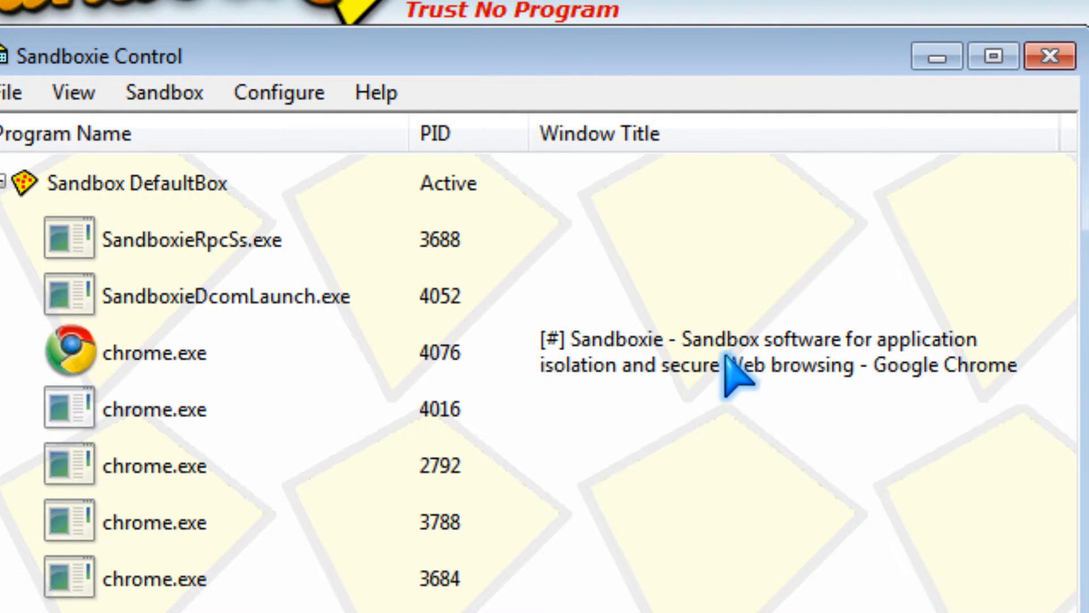
{"action": "scroll", "scroll_direction": "down", "scroll_amount": 3}
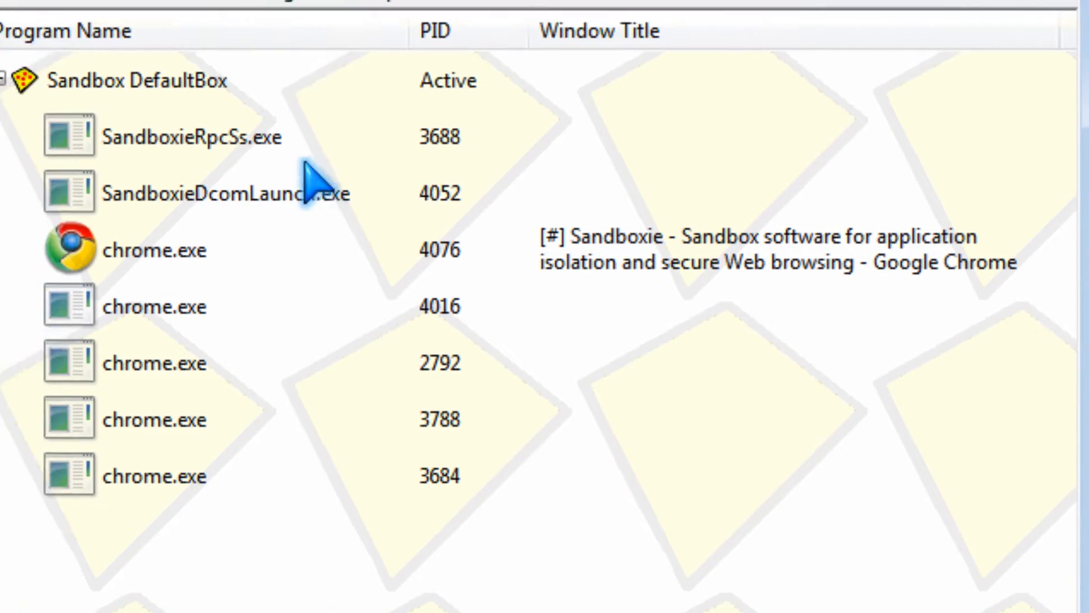
Step: Reach DefaultBox's Sandbox Settings via Configure and expand the Delete section
{"action": "left_click", "coordinate": [381, 160]}
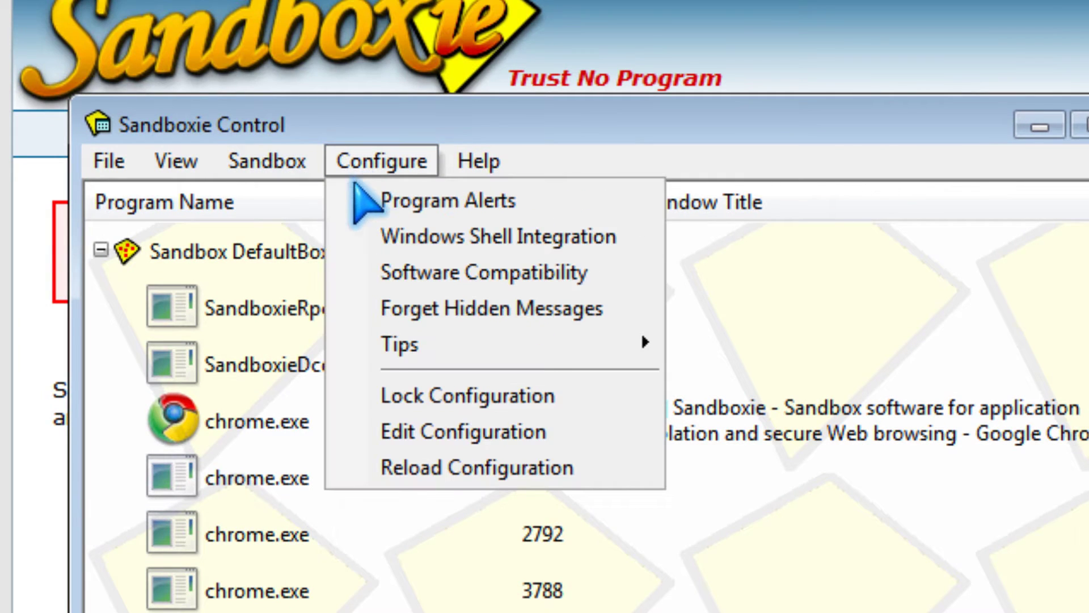
{"action": "left_click", "coordinate": [265, 160]}
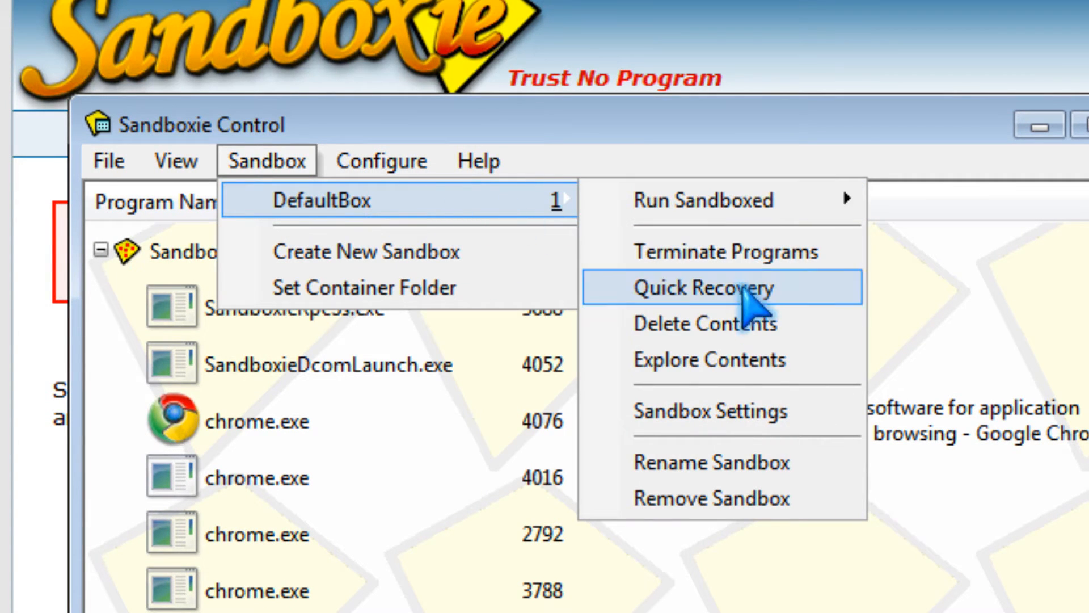
{"action": "left_click", "coordinate": [709, 410]}
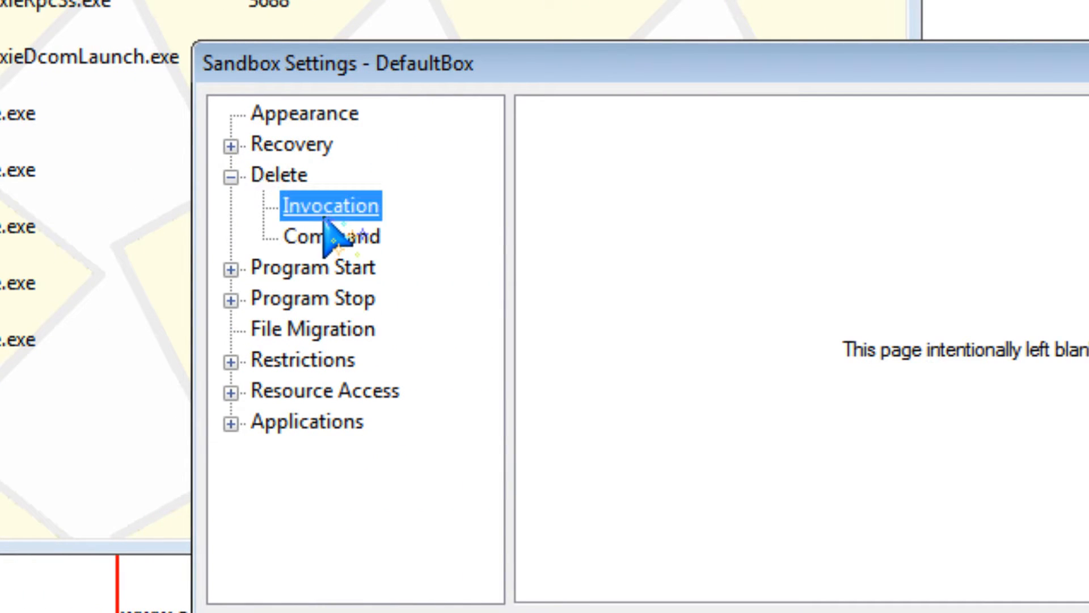
{"action": "left_click", "coordinate": [330, 206]}
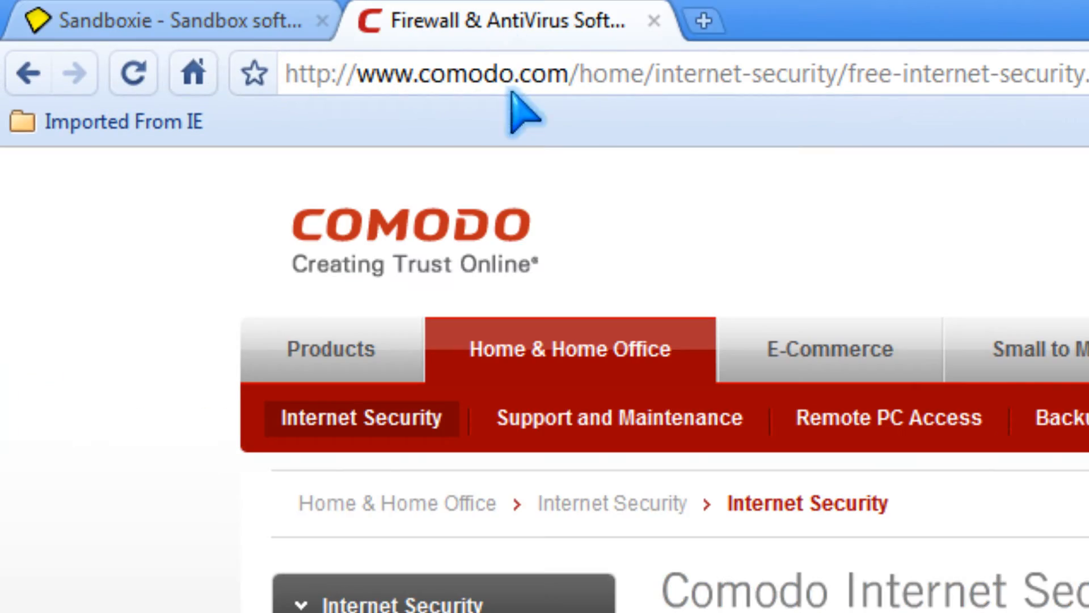
Step: Scroll through Comodo Internet Security's firewall and Defense+ description
{"action": "scroll", "scroll_direction": "down", "scroll_amount": 3}
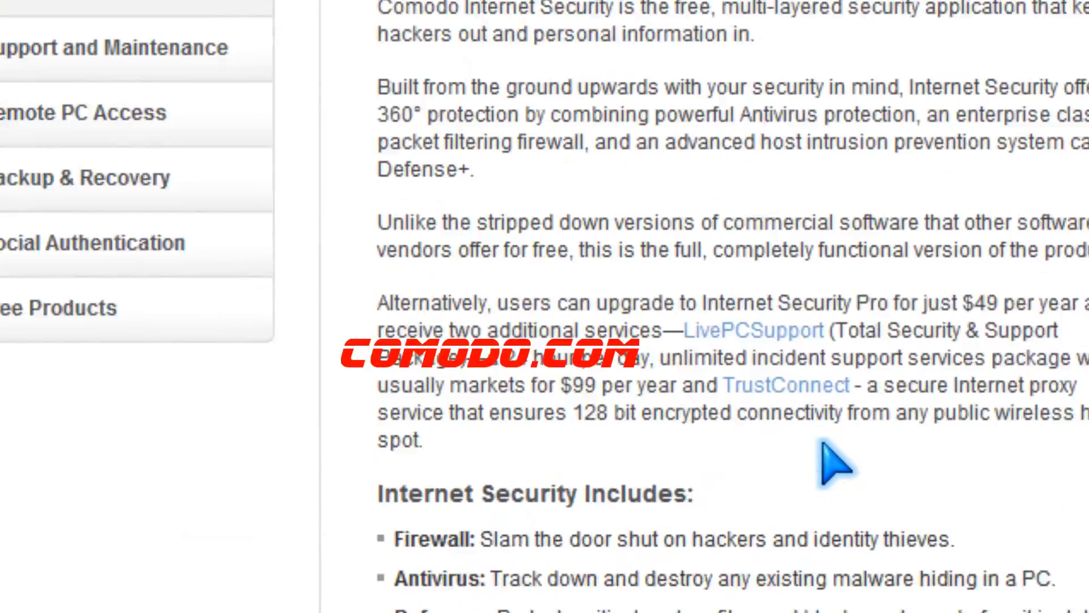
{"action": "scroll", "scroll_direction": "up", "scroll_amount": 3}
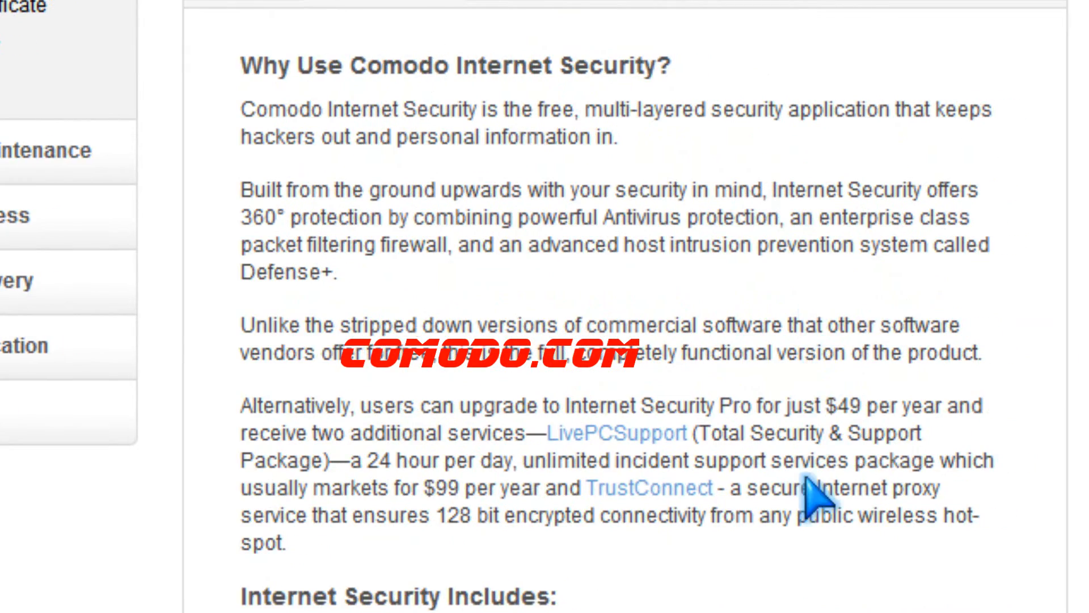
{"action": "scroll", "scroll_direction": "down", "scroll_amount": 3}
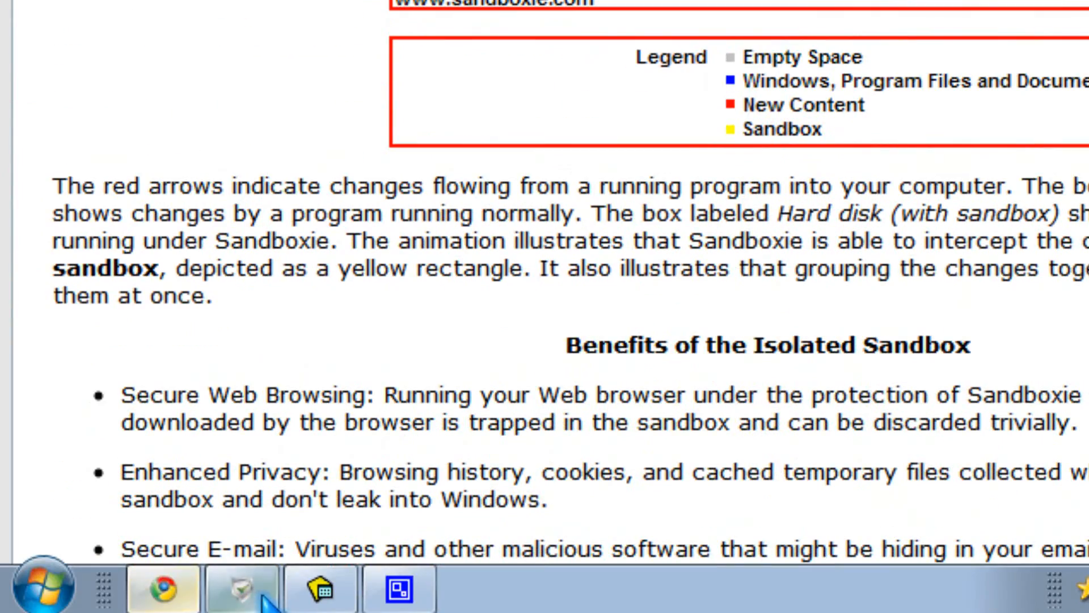
Step: Bring Sandboxie Control back up, showing DefaultBox with no running programs
{"action": "left_click", "coordinate": [241, 589]}
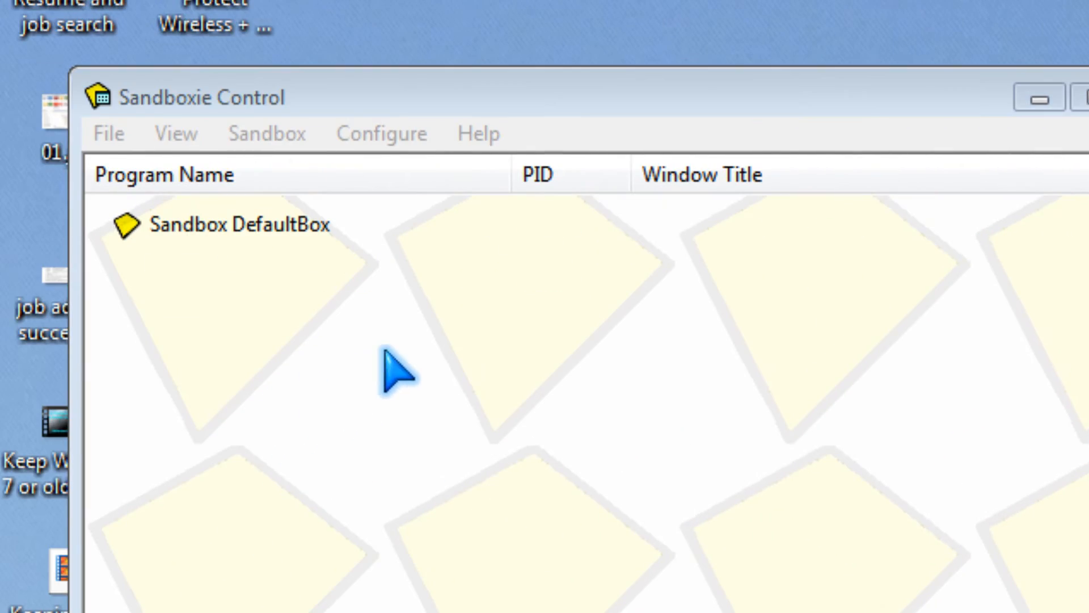
{"action": "mouse_move", "coordinate": [549, 483]}
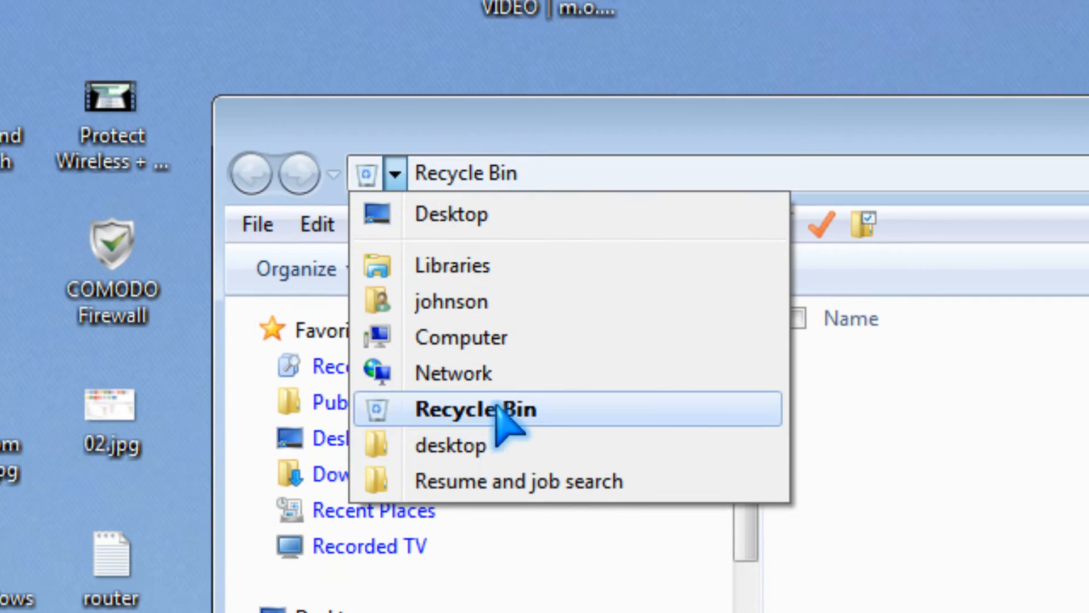
Step: Browse Computer to Local Disk (C:) and view its folders, including Sandbox
{"action": "left_click", "coordinate": [460, 336]}
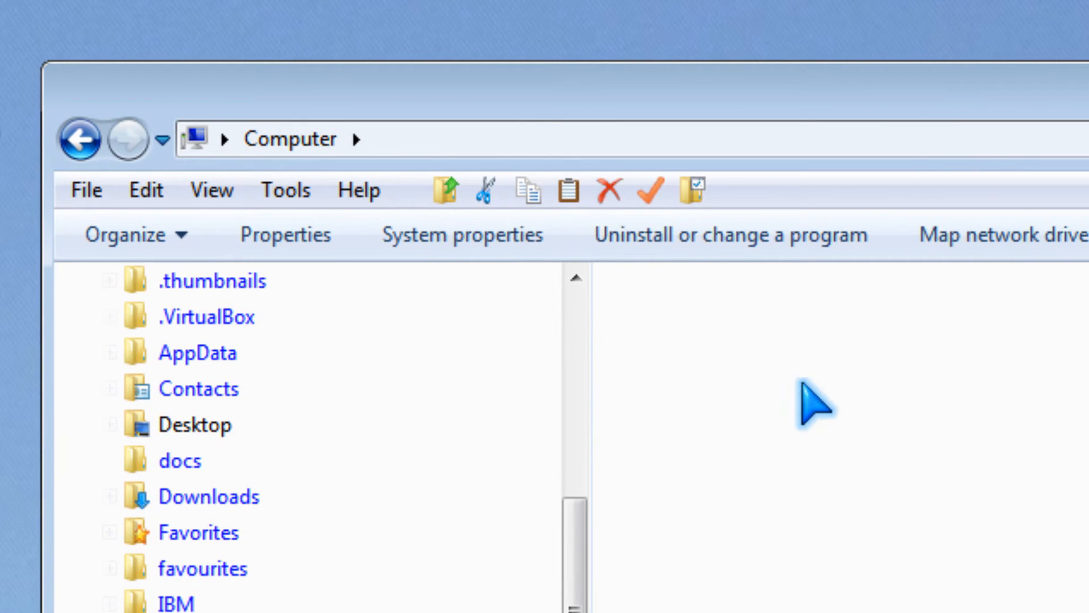
{"action": "scroll", "scroll_direction": "down", "scroll_amount": 3}
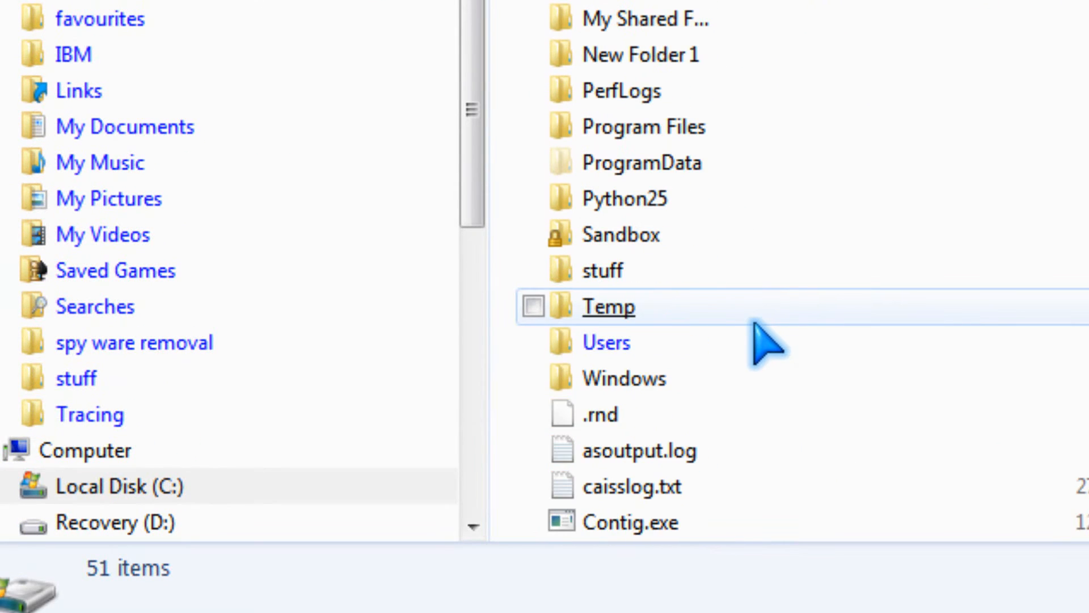
{"action": "left_click", "coordinate": [621, 233]}
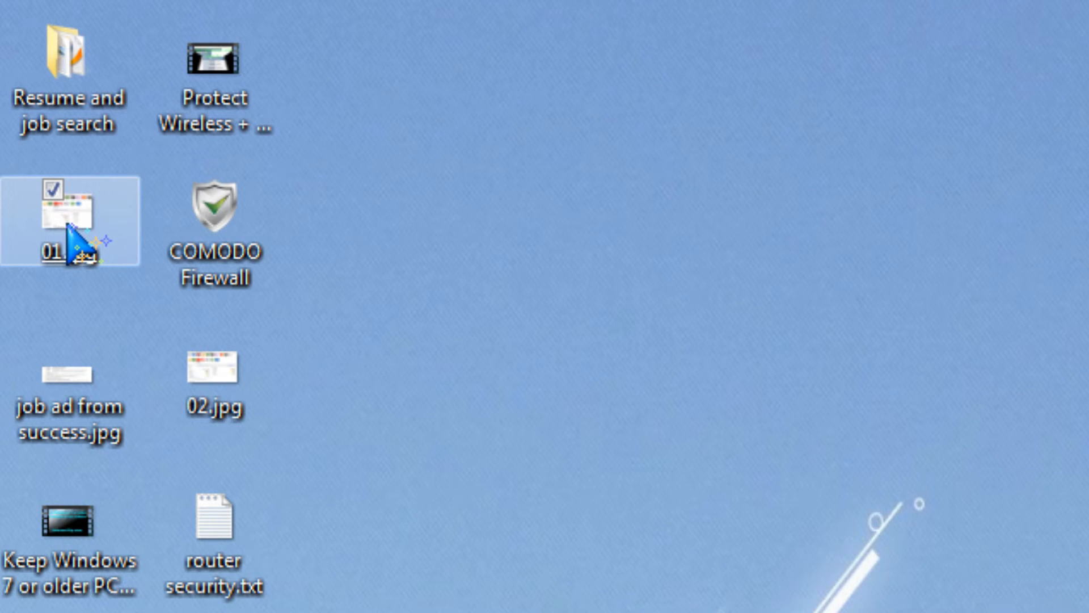
Step: Run desktop image 01.jpg sandboxed so IrfanView shows it with # marks in its title
{"action": "right_click", "coordinate": [67, 222]}
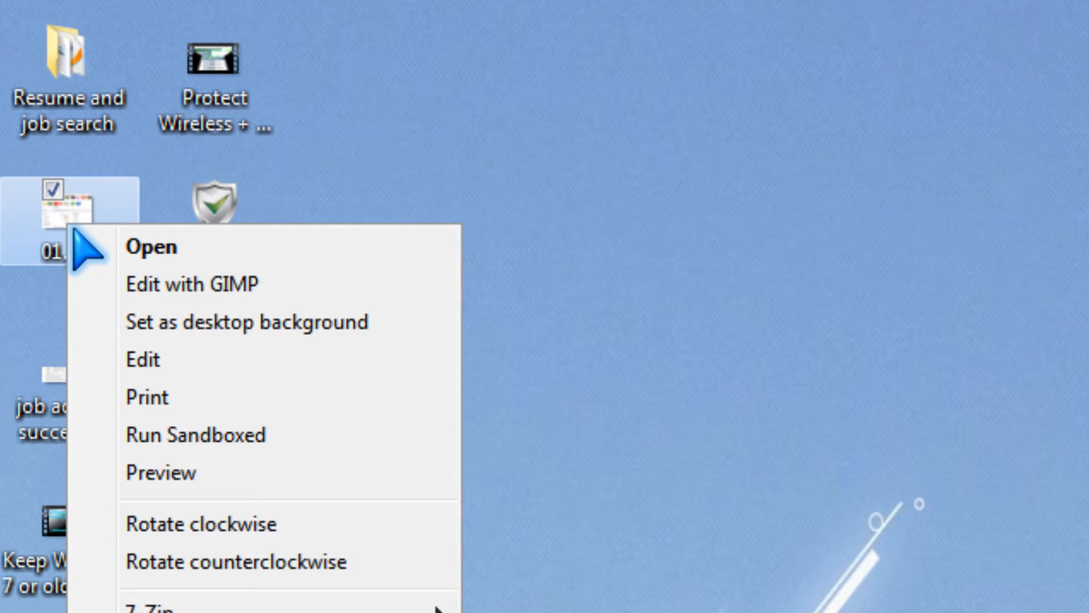
{"action": "mouse_move", "coordinate": [103, 250]}
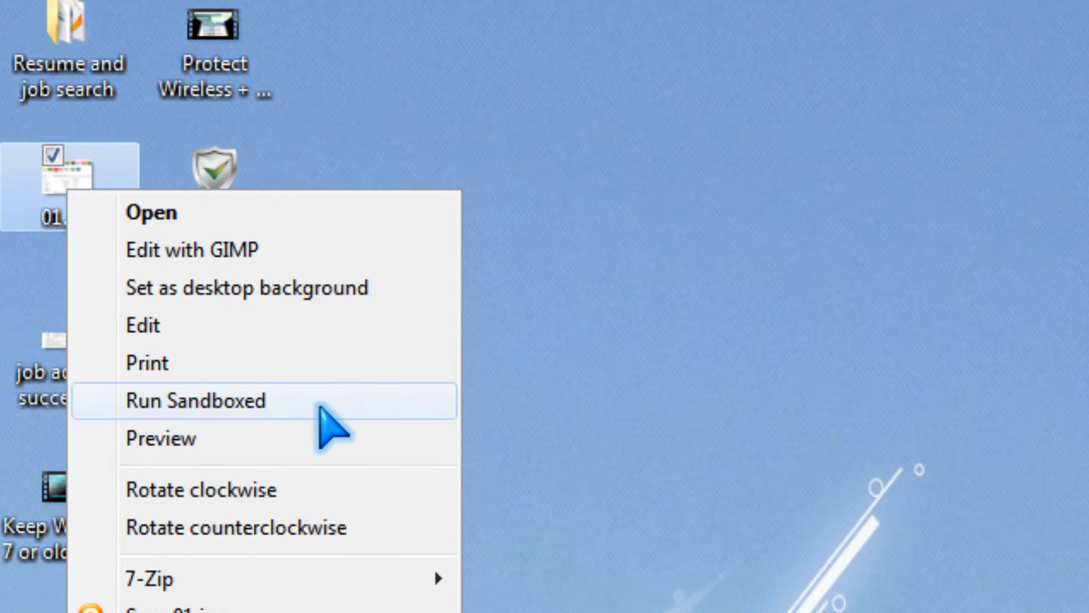
{"action": "left_click", "coordinate": [194, 400]}
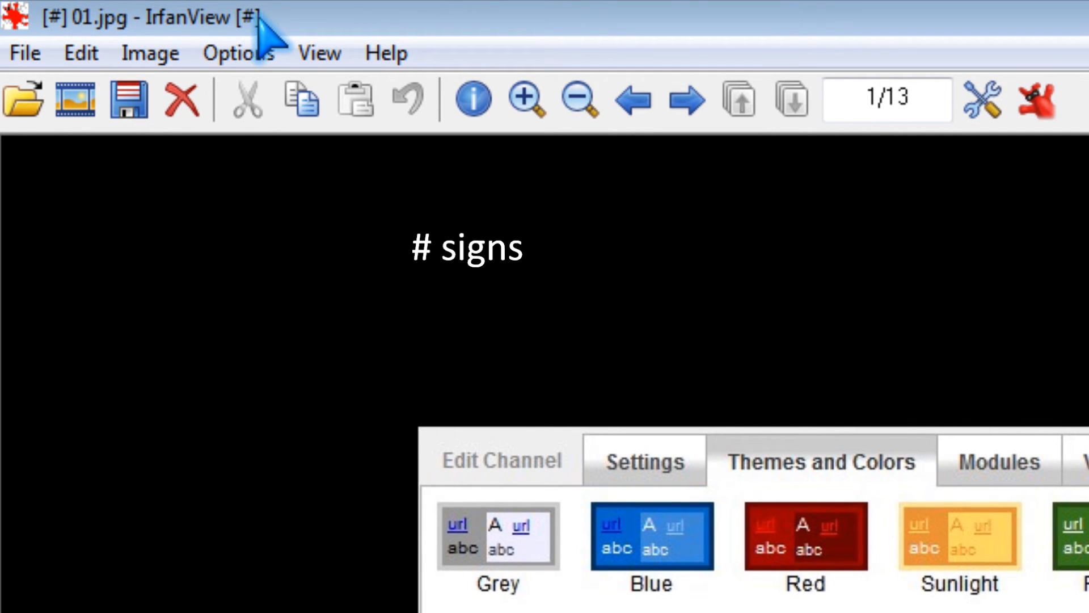
{"action": "mouse_move", "coordinate": [83, 52]}
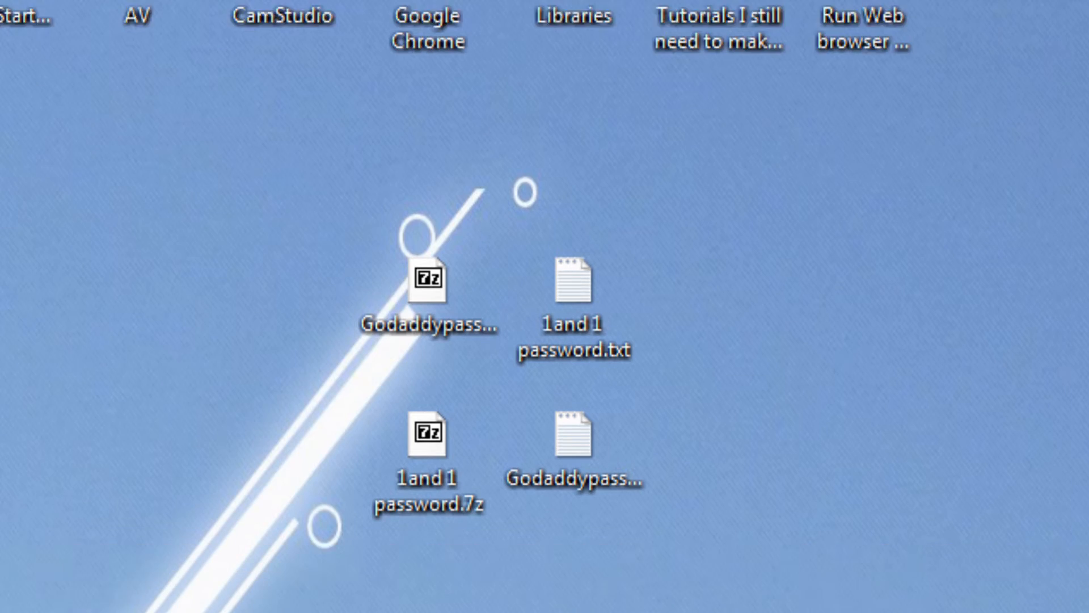
Step: Review Defense+ Sandbox's Programs in the Sandbox list and dismiss it with OK
{"action": "scroll", "scroll_direction": "down", "scroll_amount": 3}
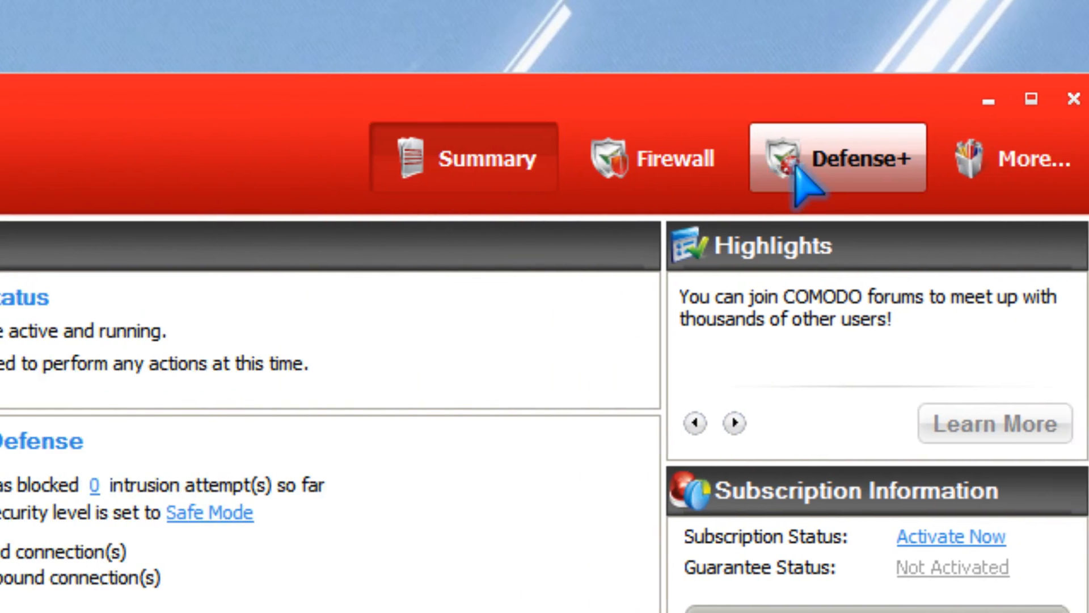
{"action": "left_click", "coordinate": [836, 156]}
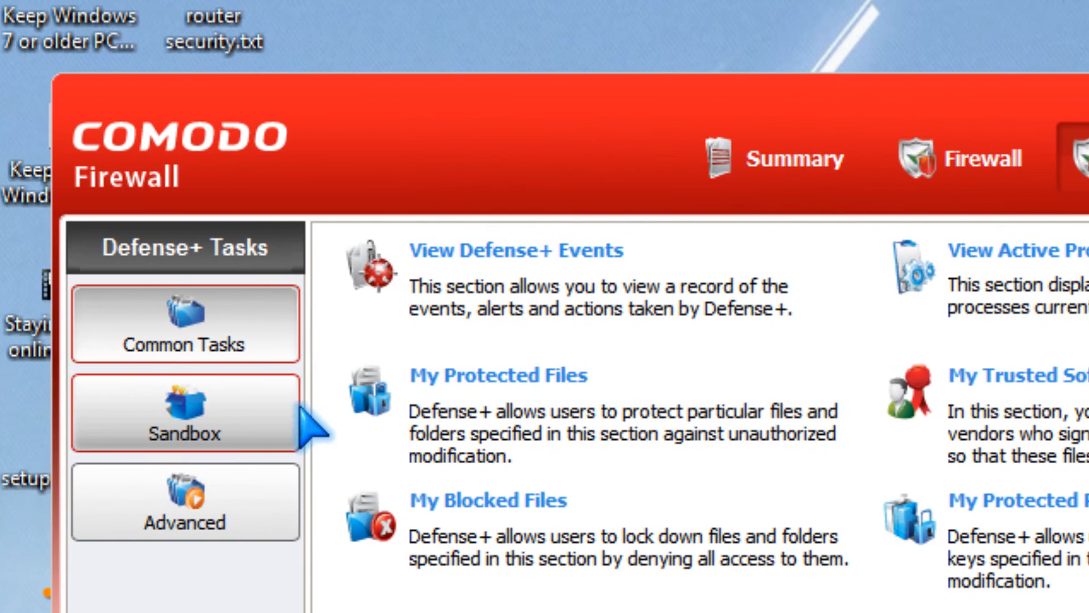
{"action": "left_click", "coordinate": [185, 414]}
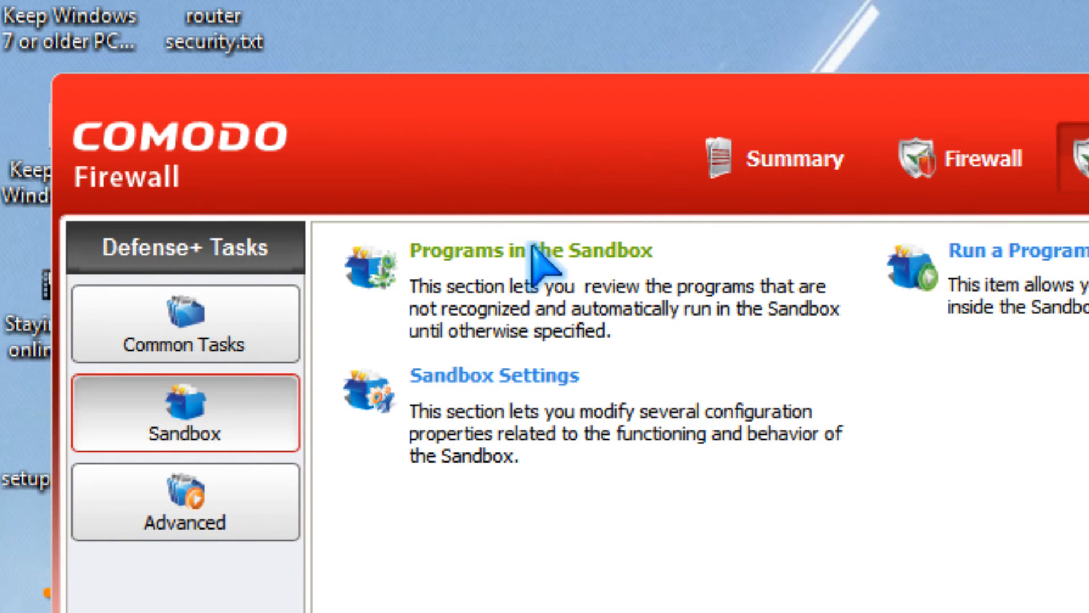
{"action": "left_click", "coordinate": [530, 251]}
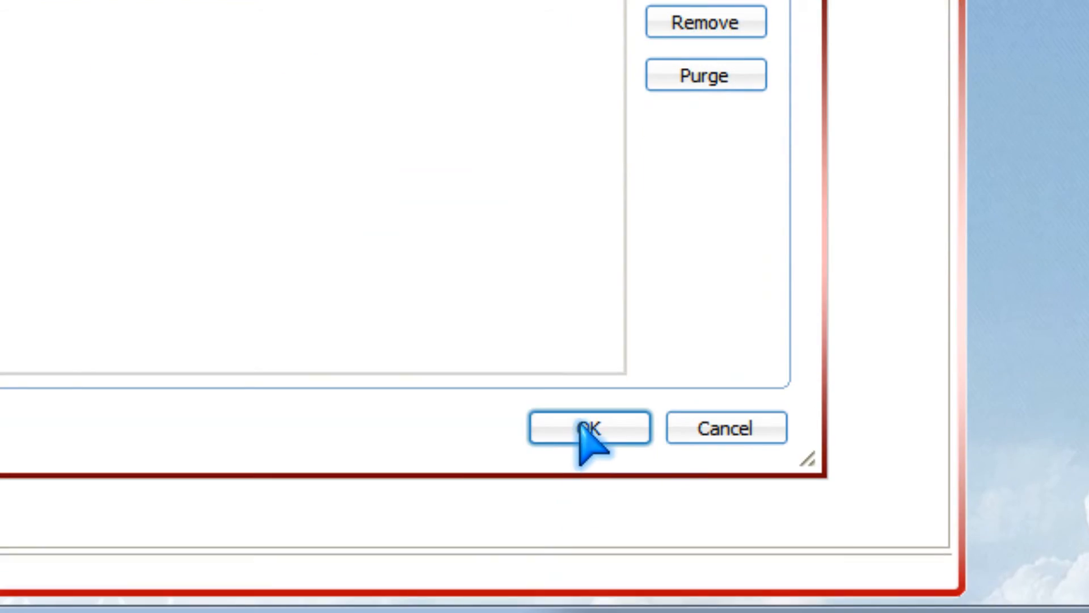
{"action": "left_click", "coordinate": [589, 428]}
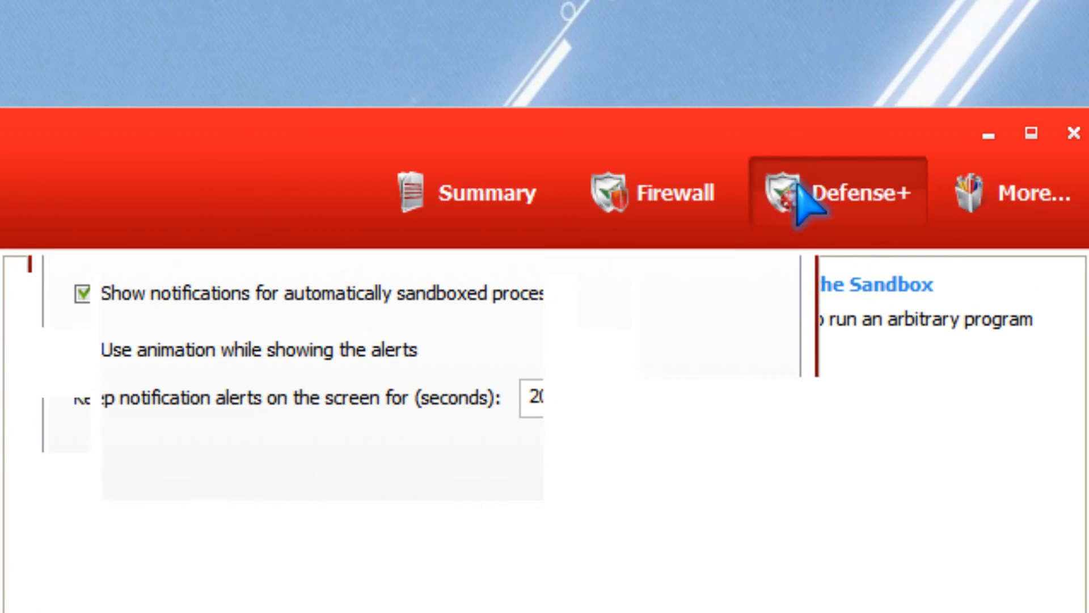
Step: Run HD_Speed.exe through Run a Program in the Sandbox, then close it
{"action": "left_click", "coordinate": [784, 215]}
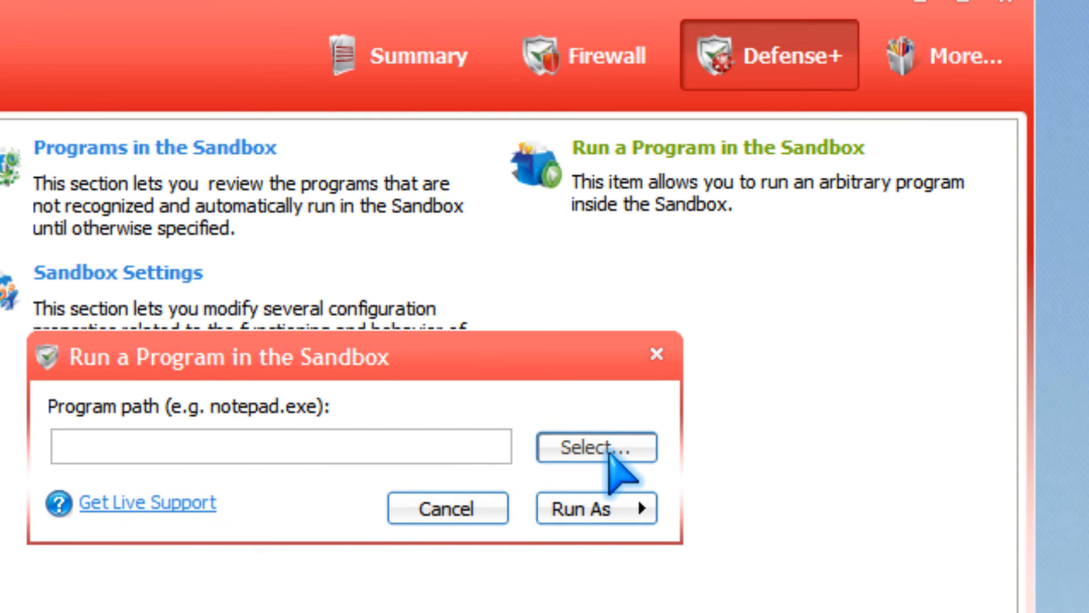
{"action": "left_click", "coordinate": [595, 446]}
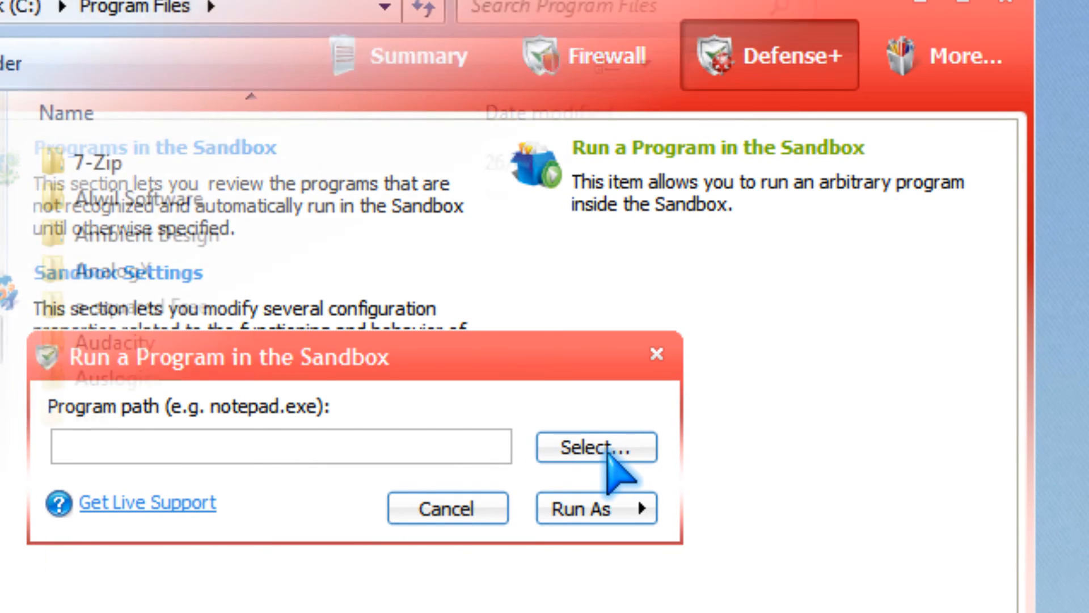
{"action": "left_click", "coordinate": [596, 447]}
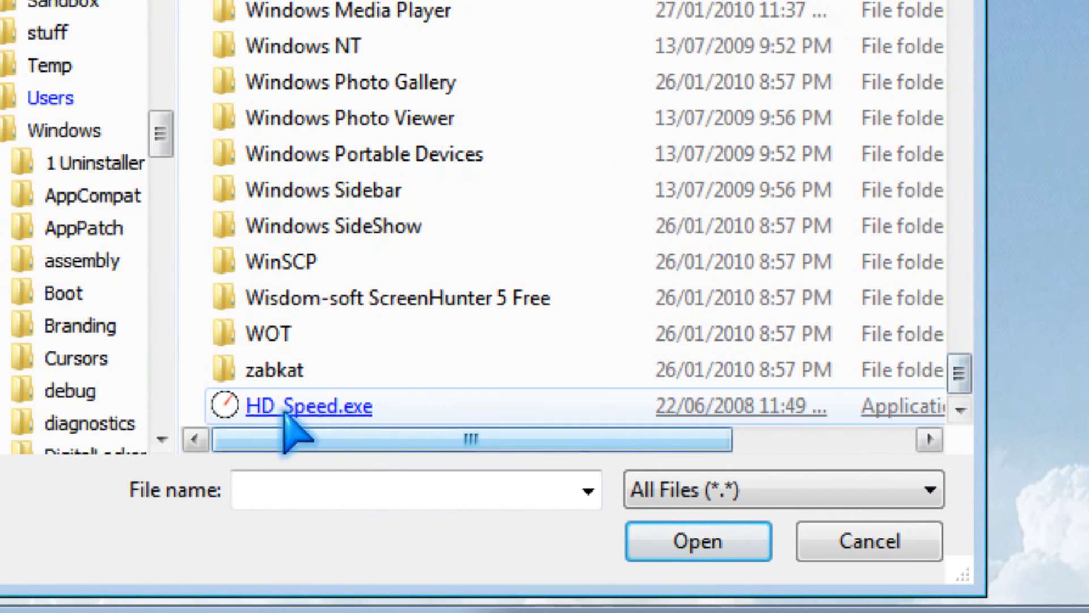
{"action": "left_click", "coordinate": [698, 541]}
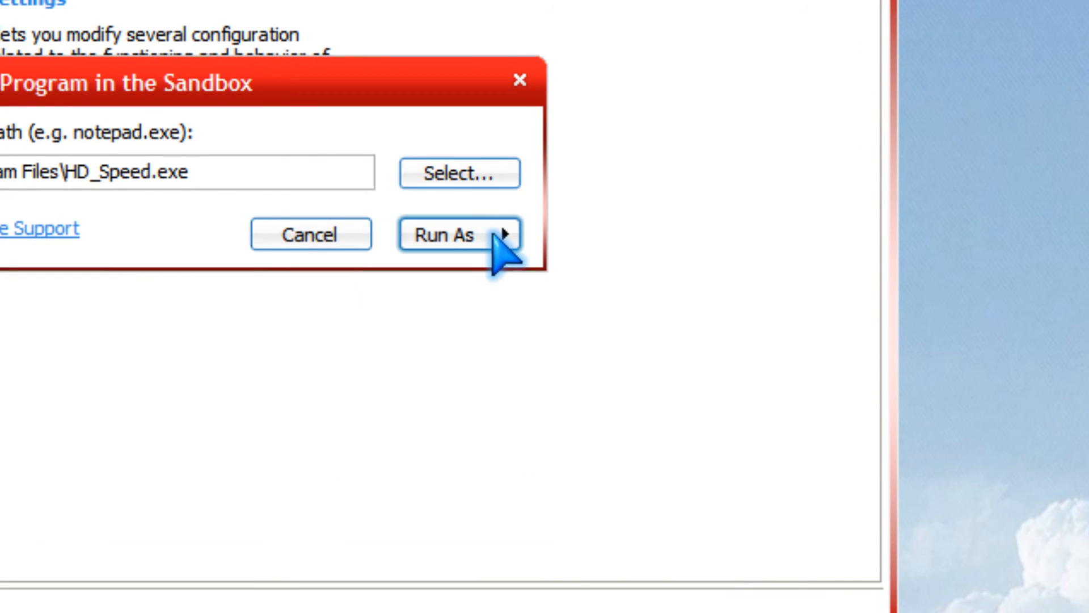
{"action": "left_click", "coordinate": [448, 234]}
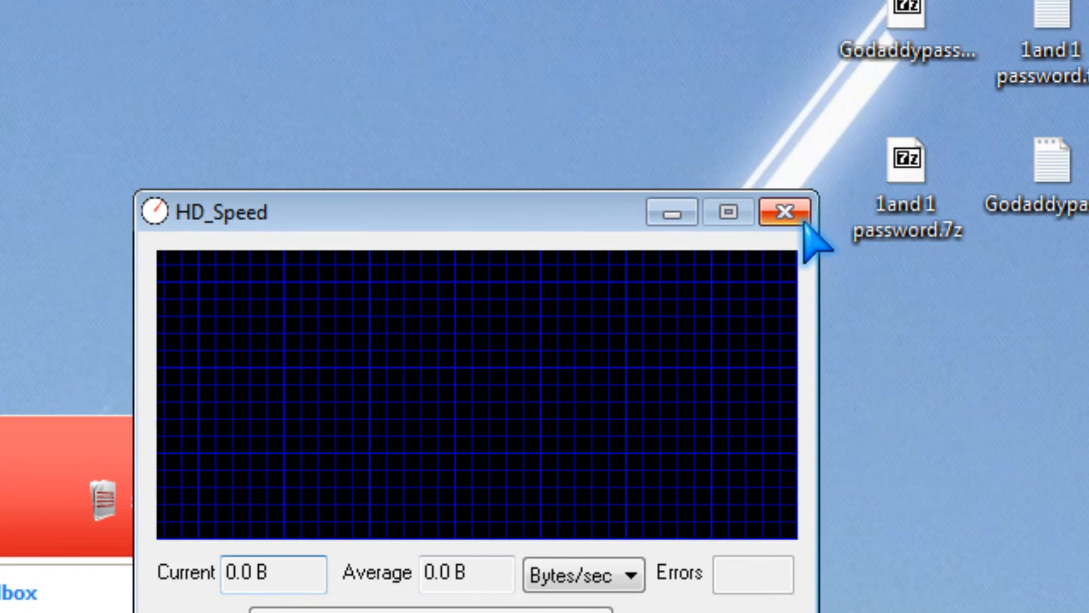
{"action": "left_click", "coordinate": [783, 212]}
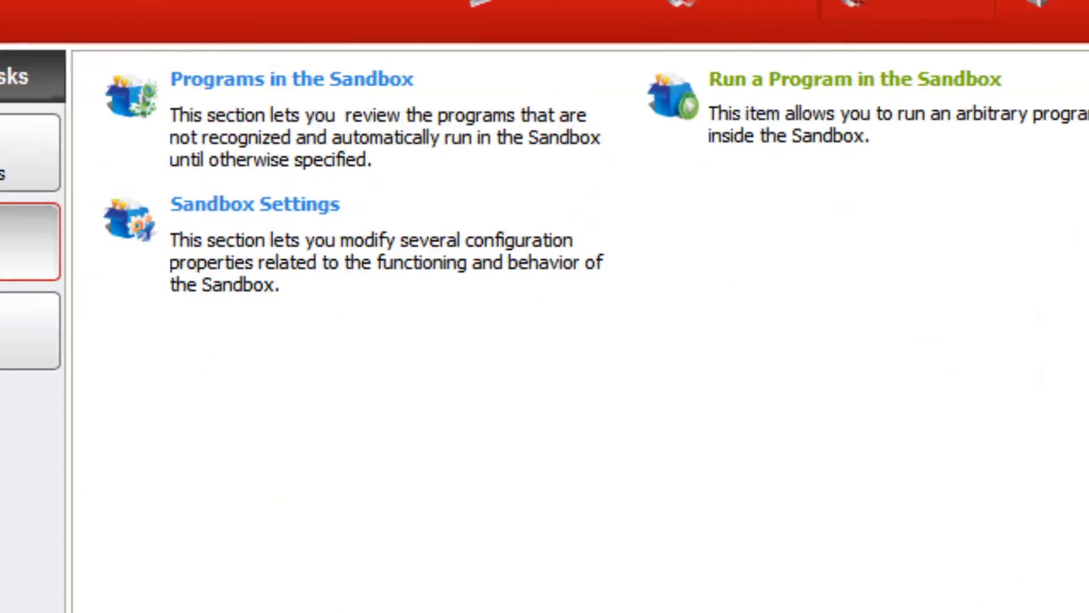